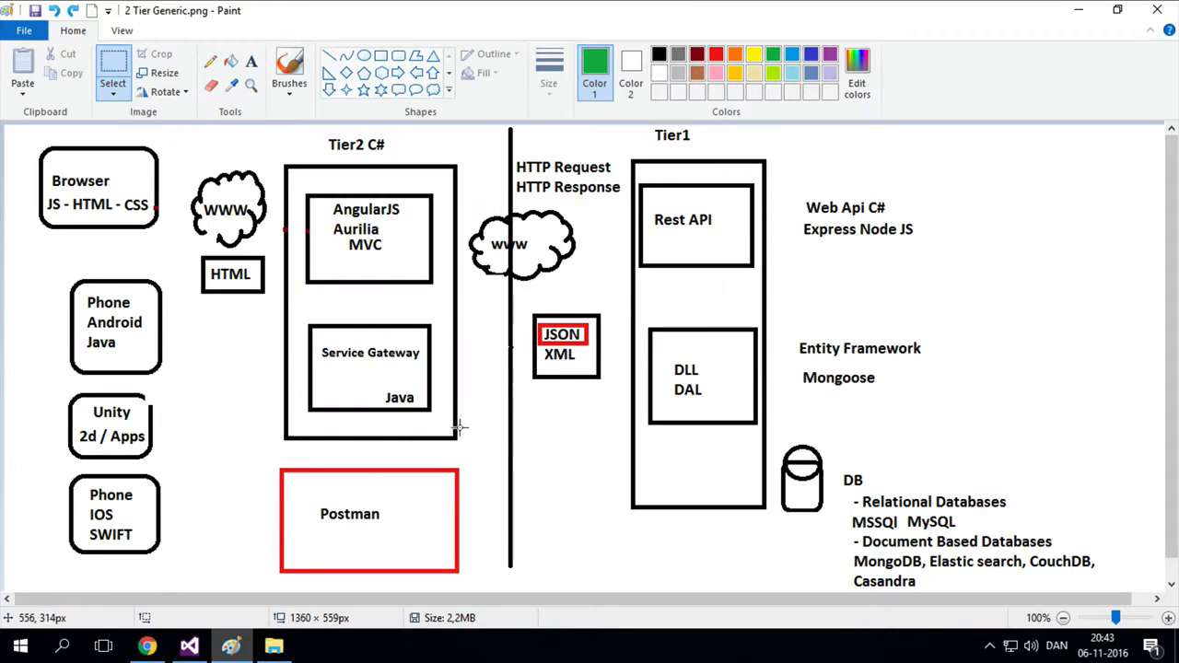
mouse_move(514, 217)
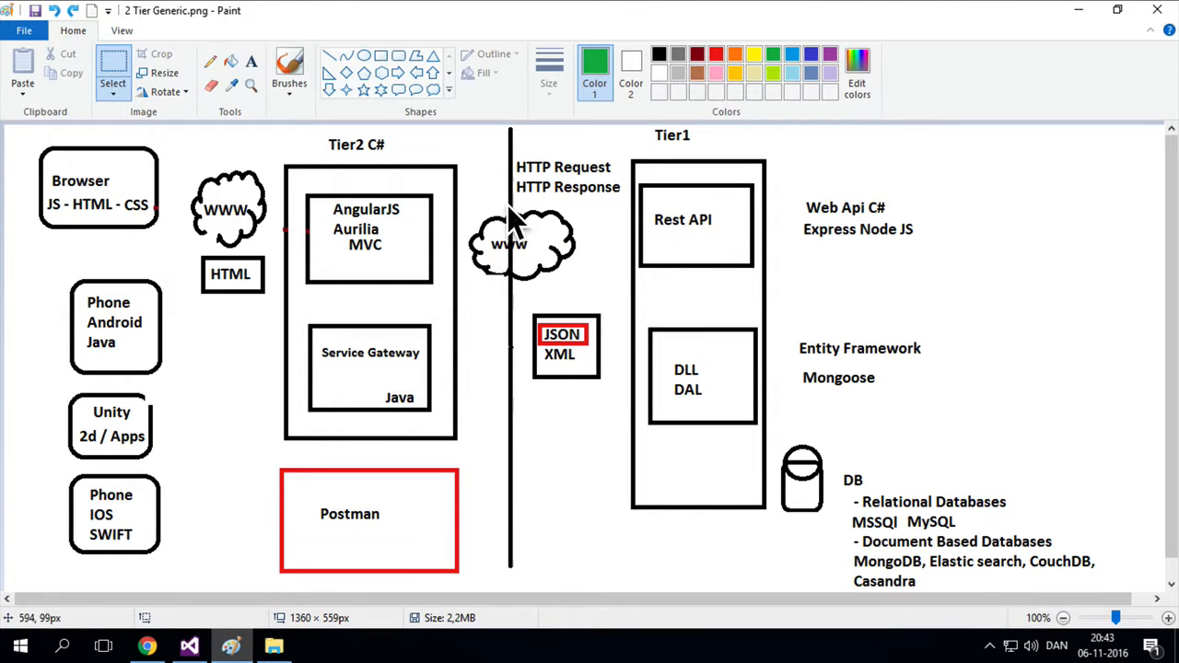
mouse_move(544, 204)
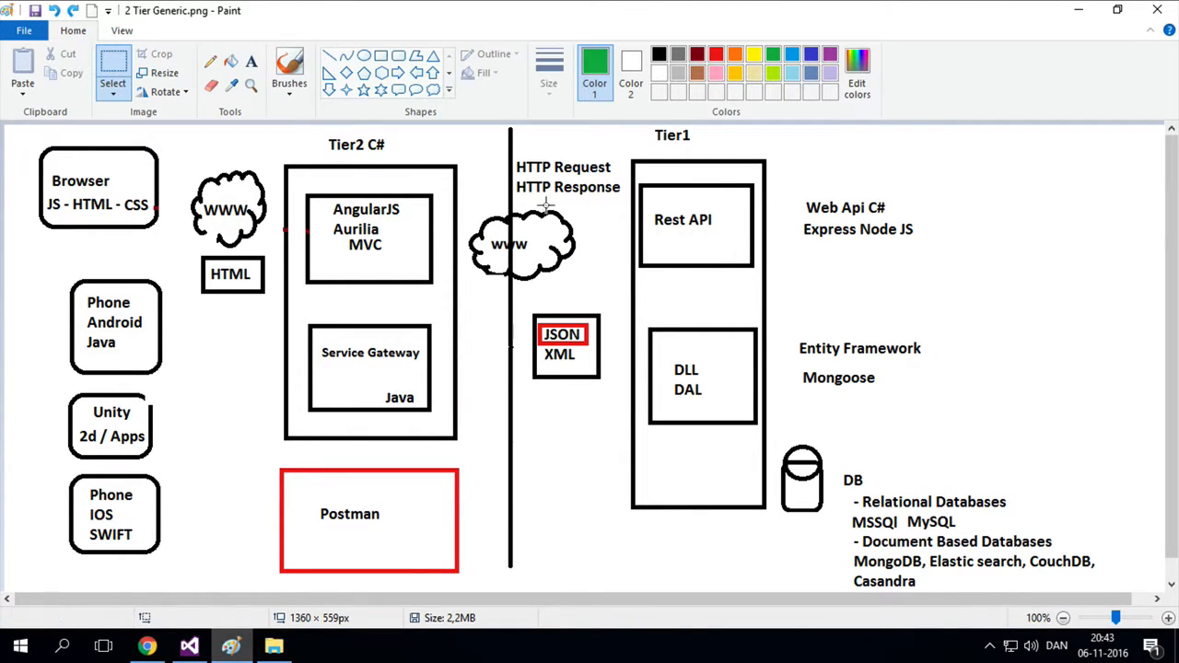
mouse_move(562, 155)
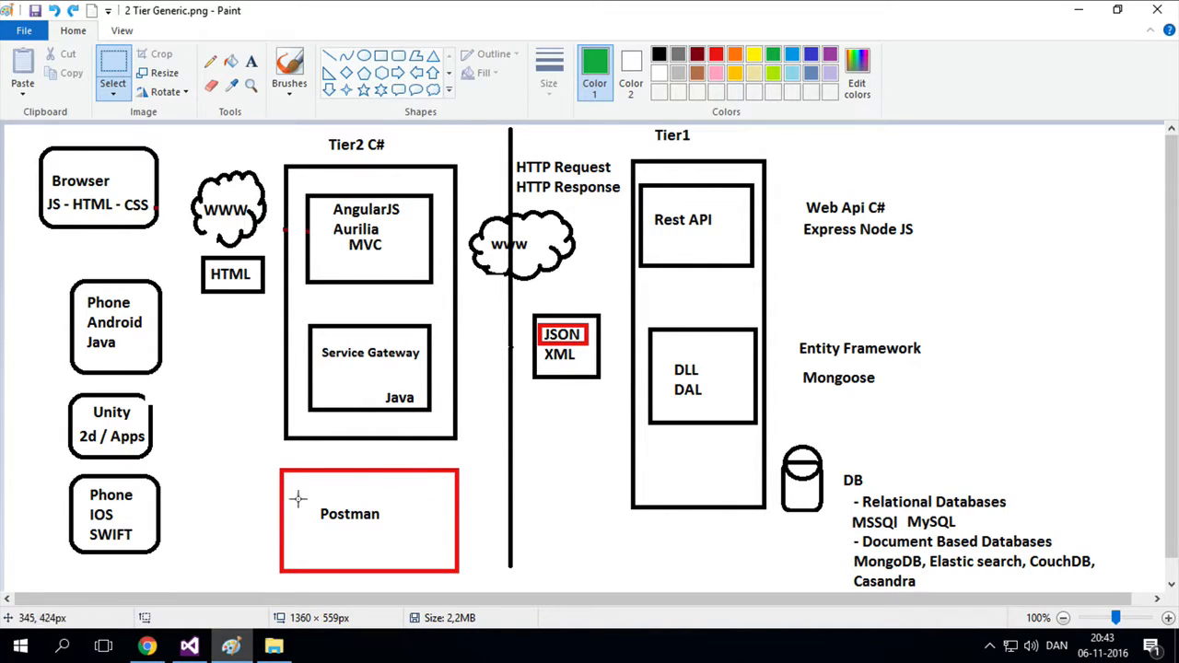
mouse_move(409, 516)
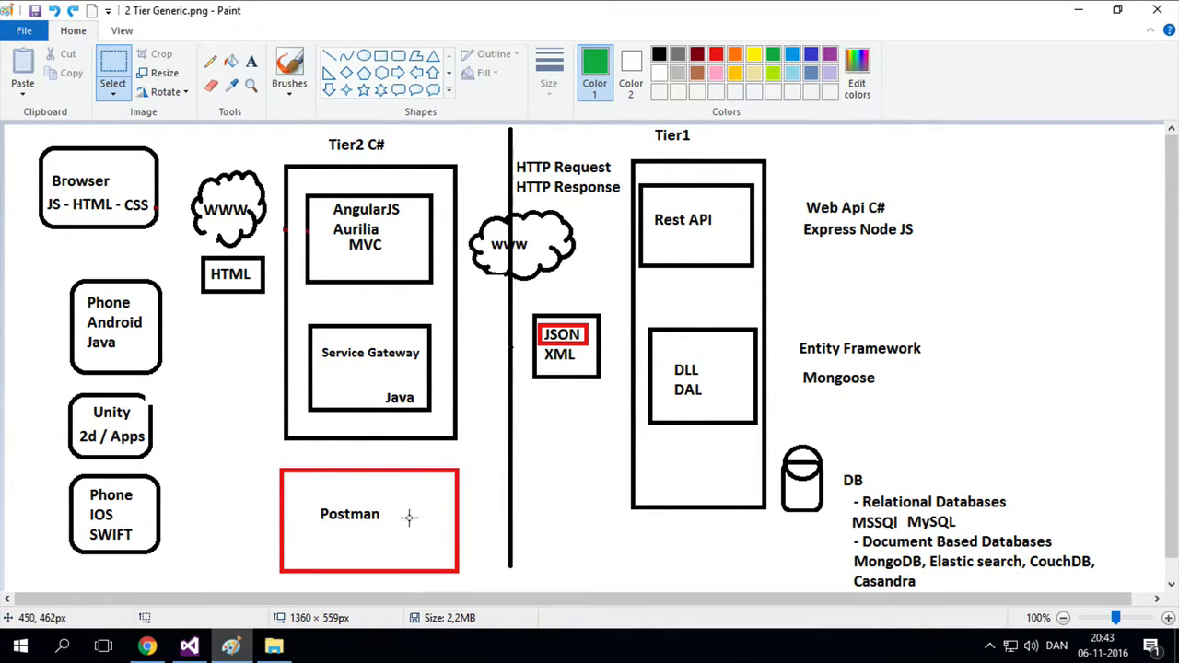
mouse_move(295, 348)
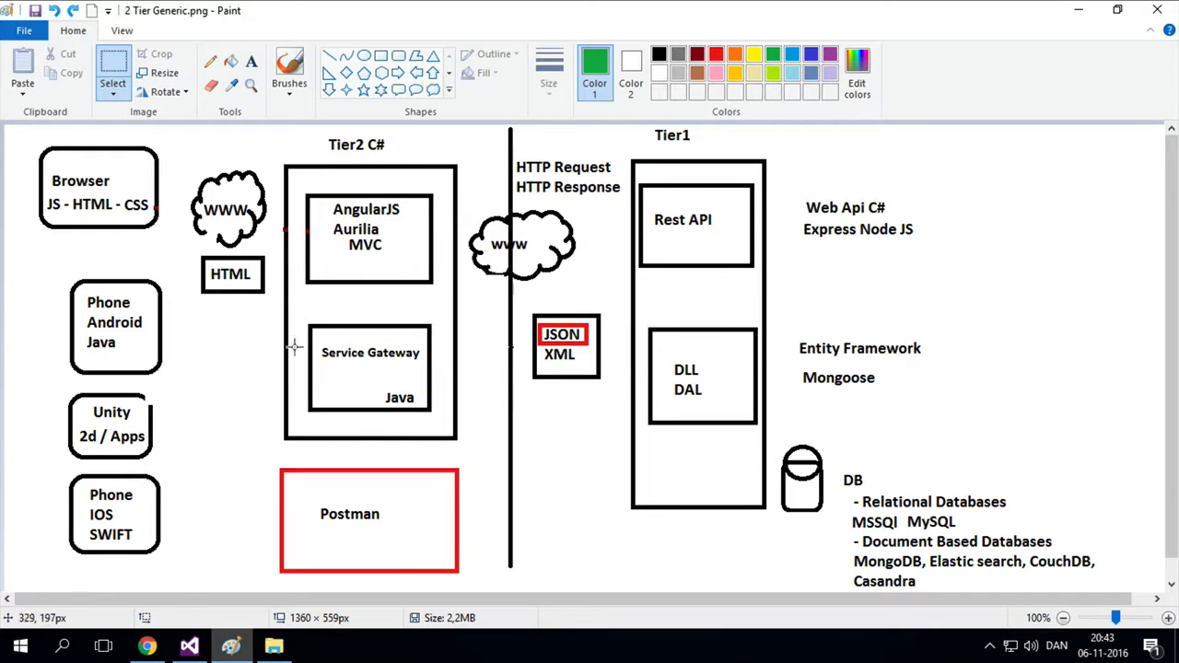
mouse_move(516, 516)
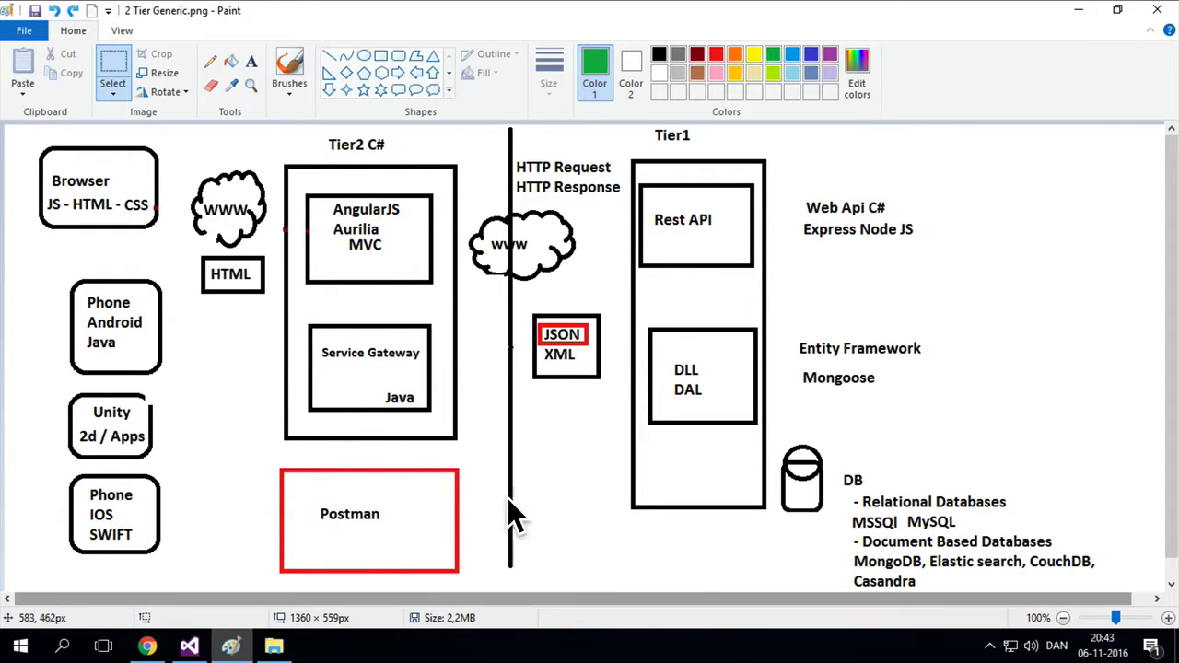
mouse_move(678, 210)
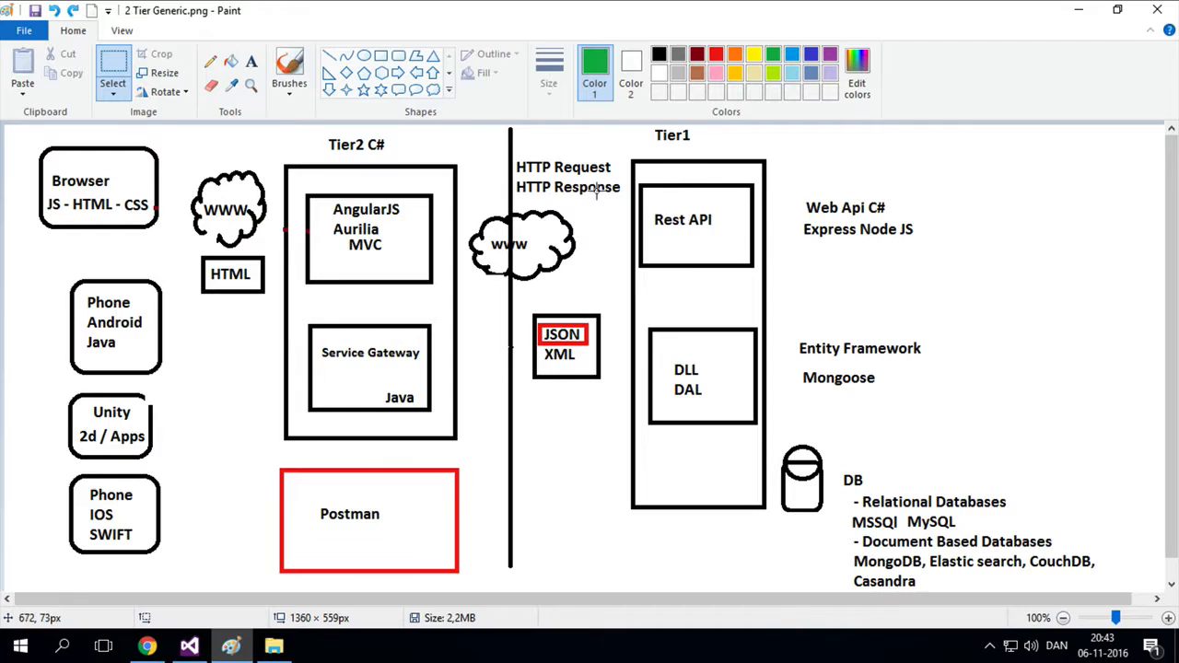
mouse_move(409, 529)
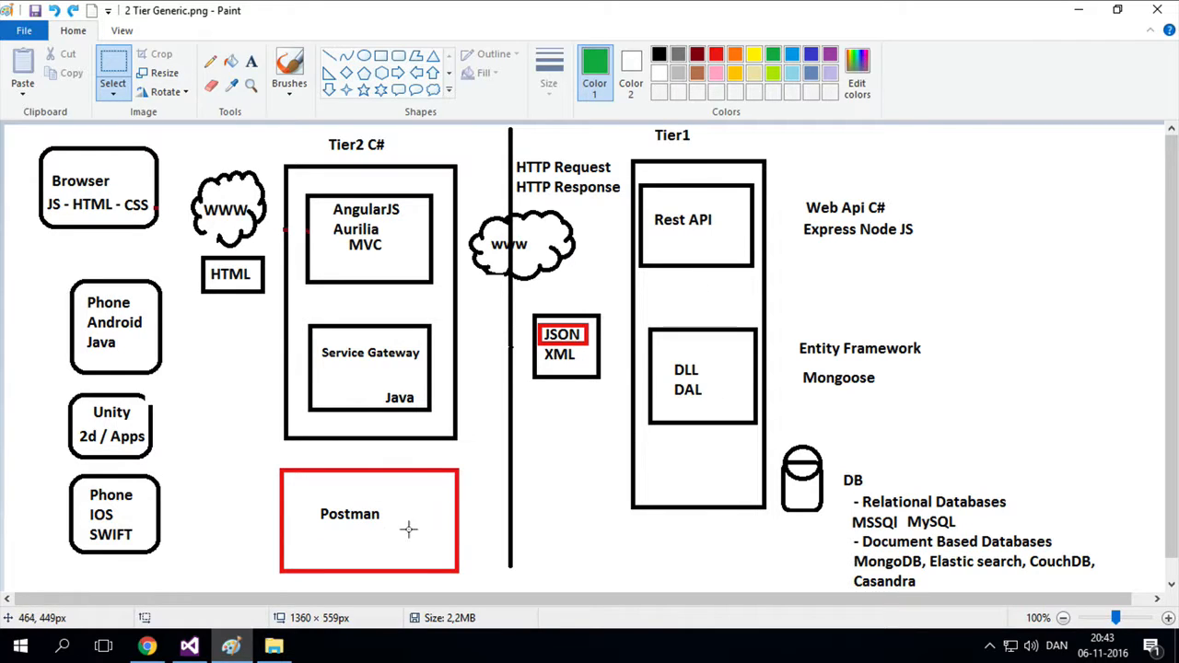
mouse_move(464, 265)
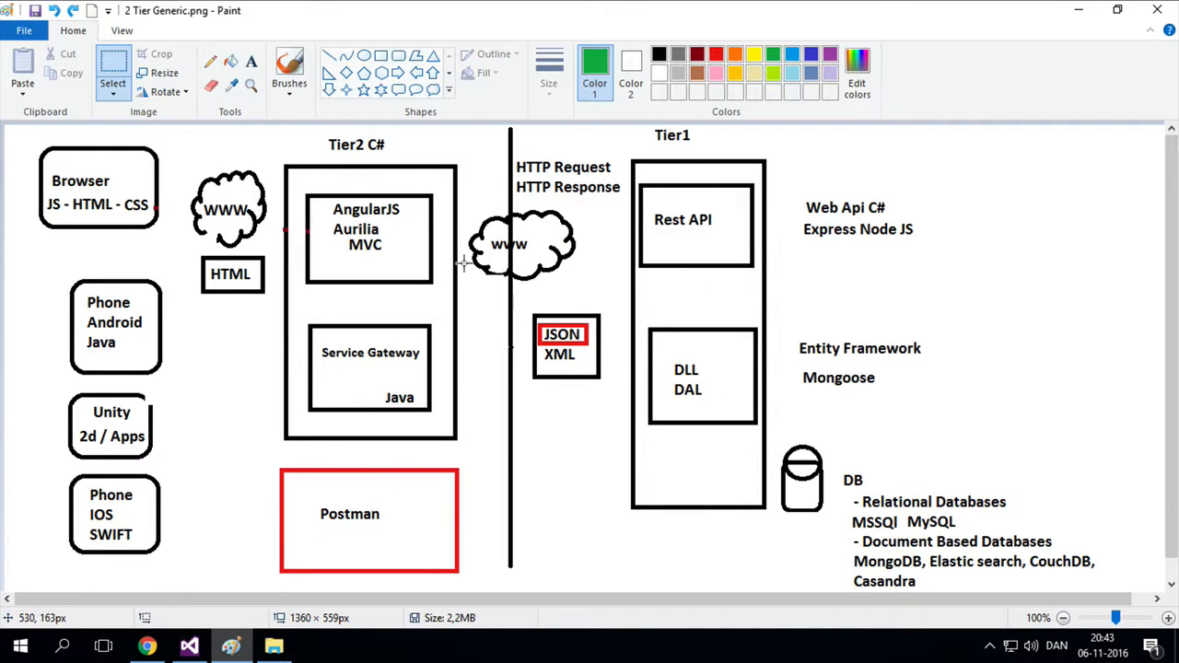
mouse_move(678, 229)
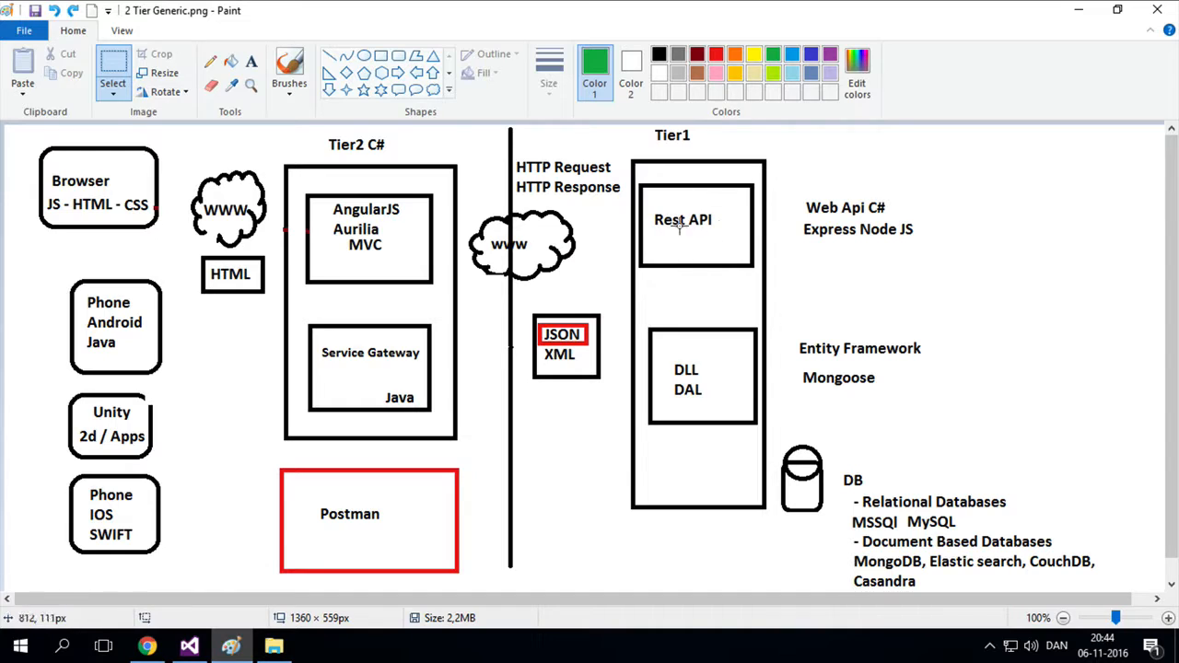
mouse_move(691, 412)
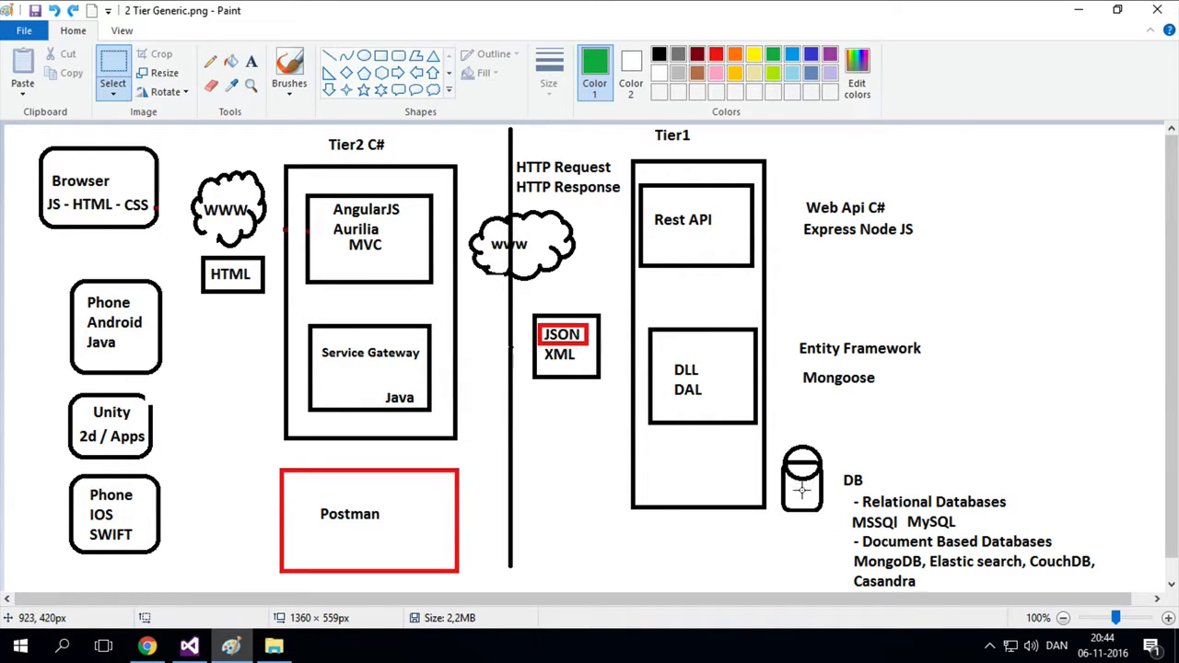
mouse_move(722, 287)
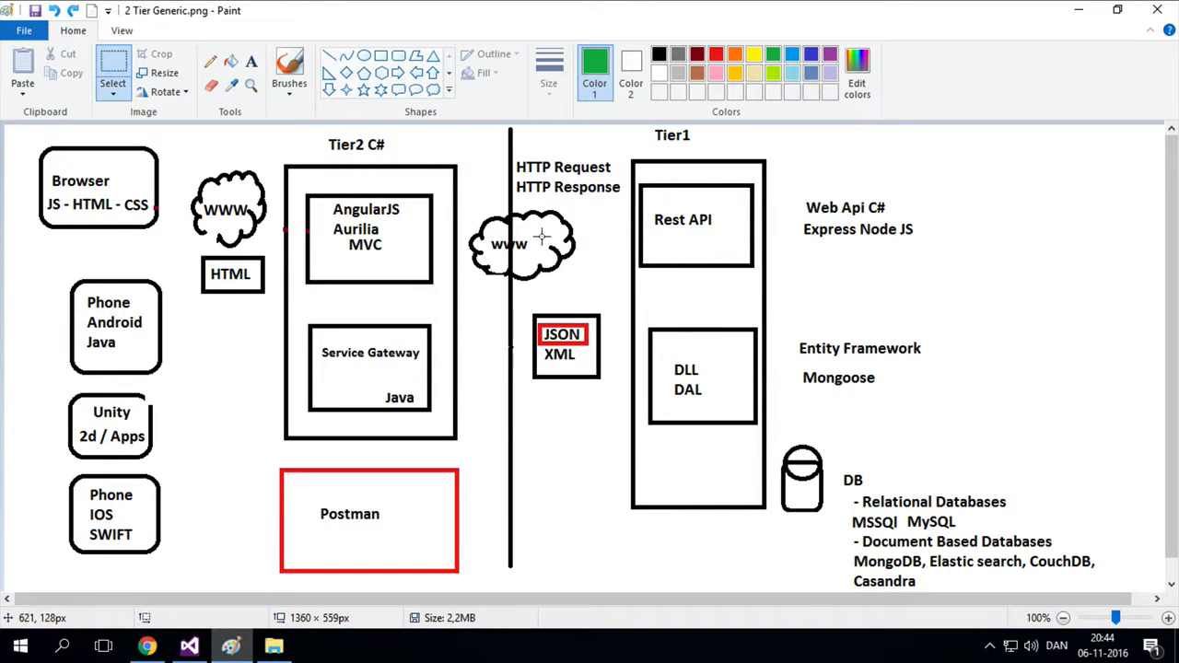
mouse_move(353, 527)
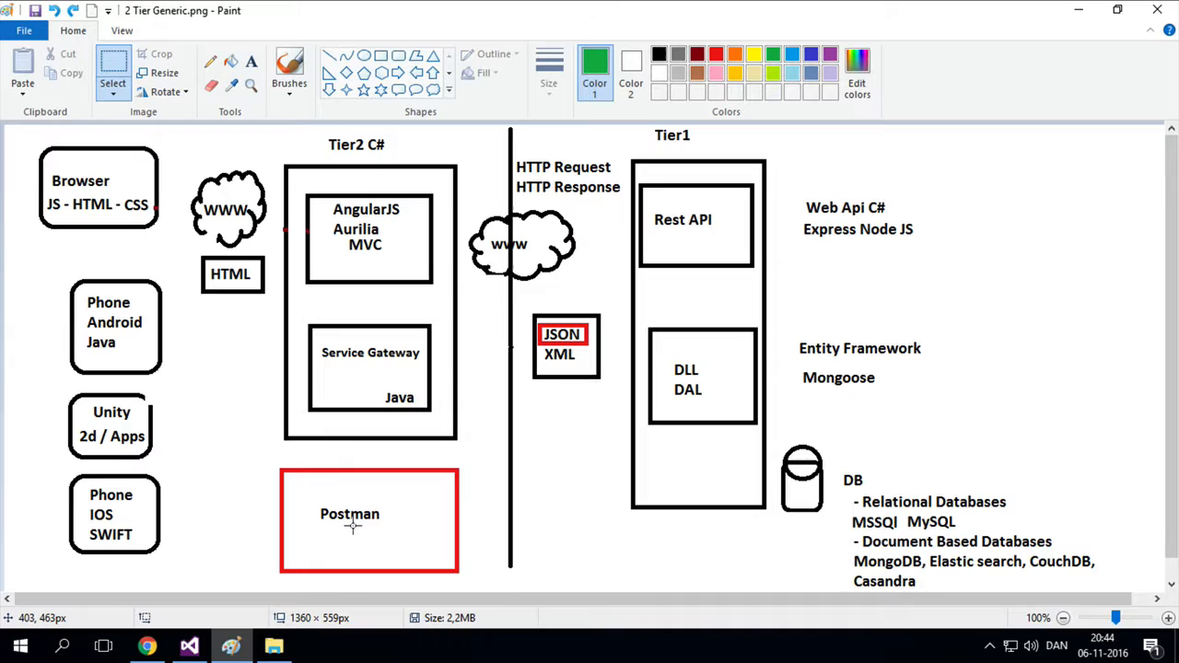
mouse_move(420, 529)
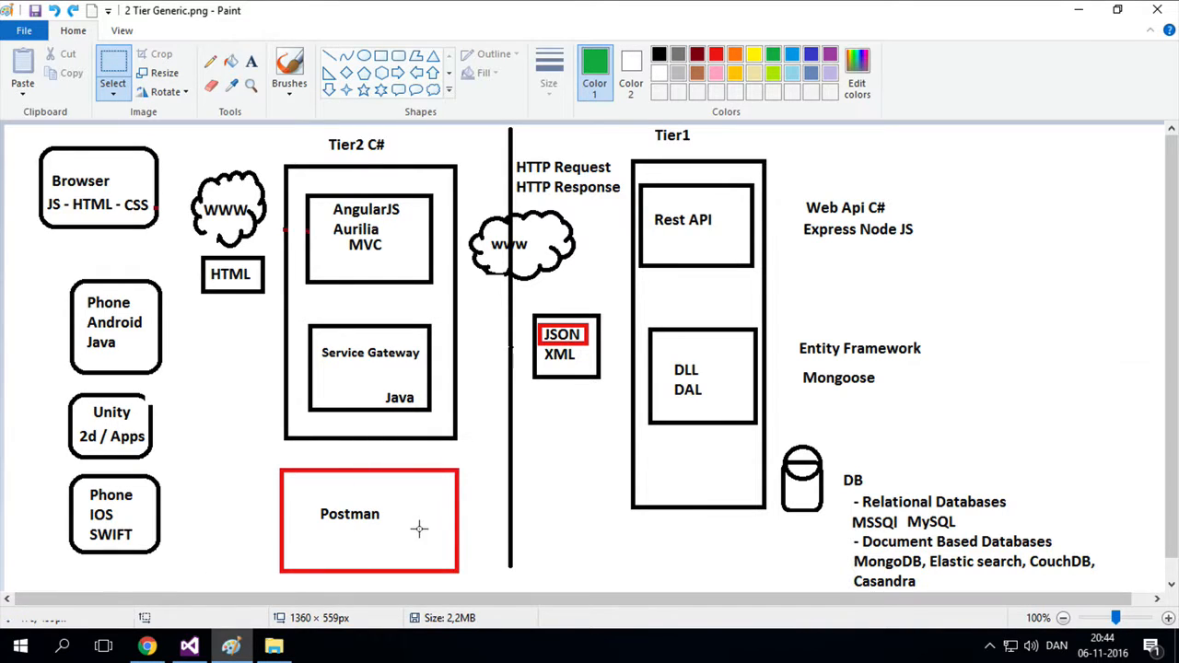
mouse_move(417, 509)
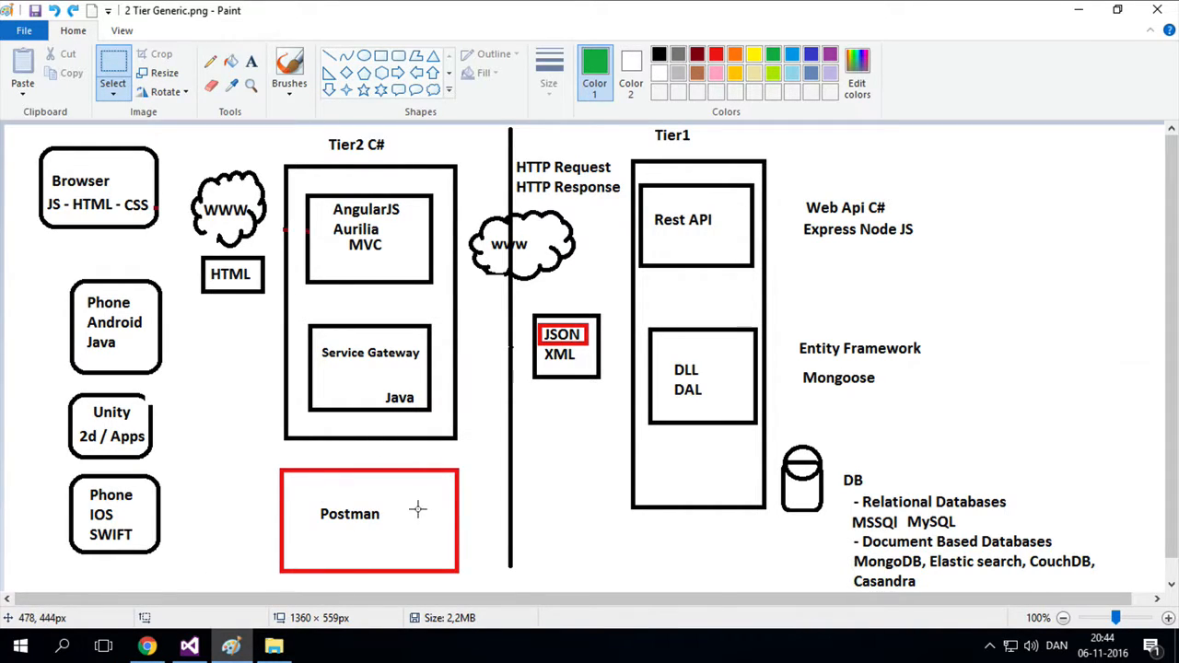
mouse_move(504, 444)
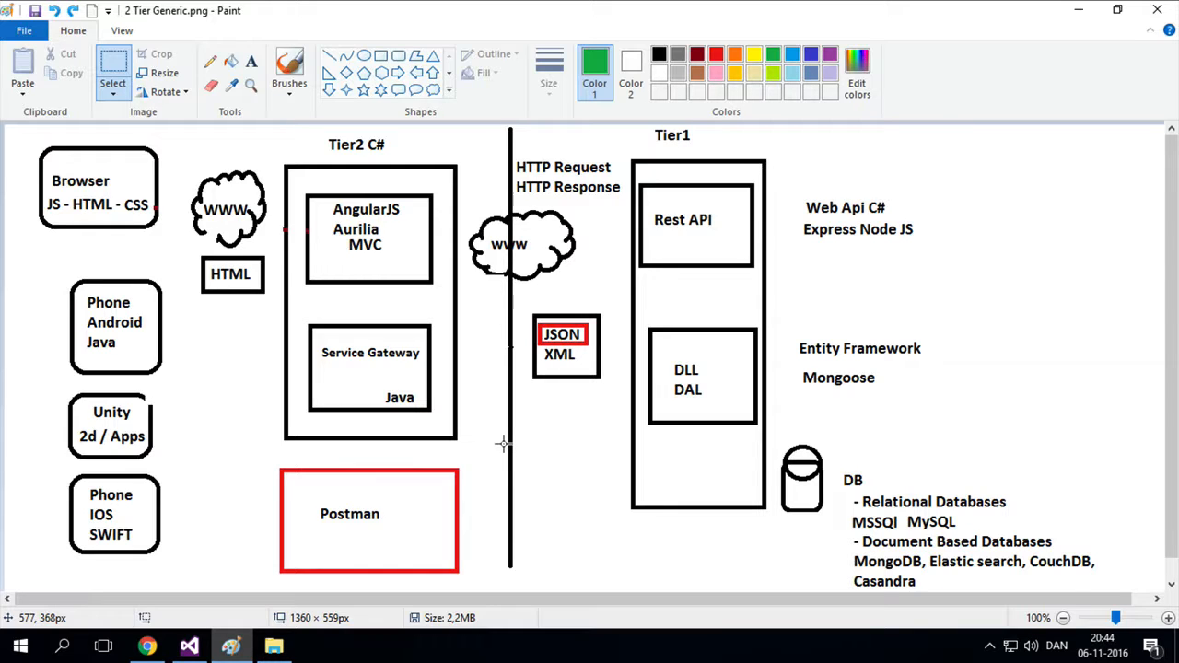
mouse_move(535, 461)
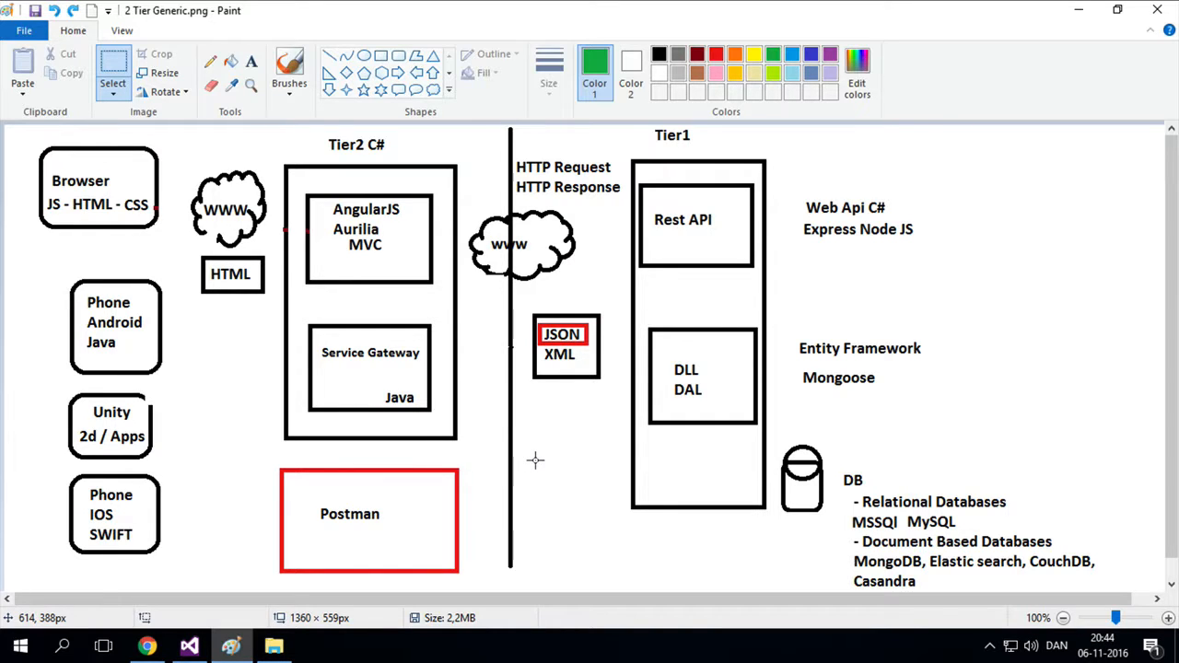
mouse_move(621, 424)
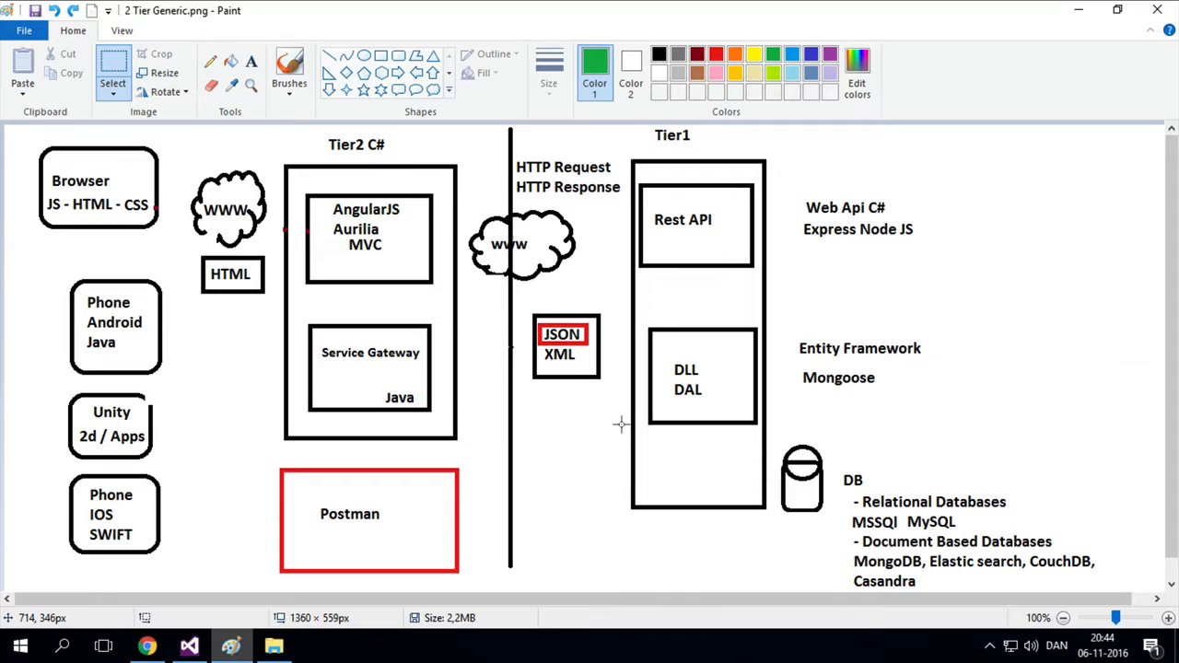
Switch from Paint to the browser and reach the Postman page in the Chrome Web Store
left_click(148, 645)
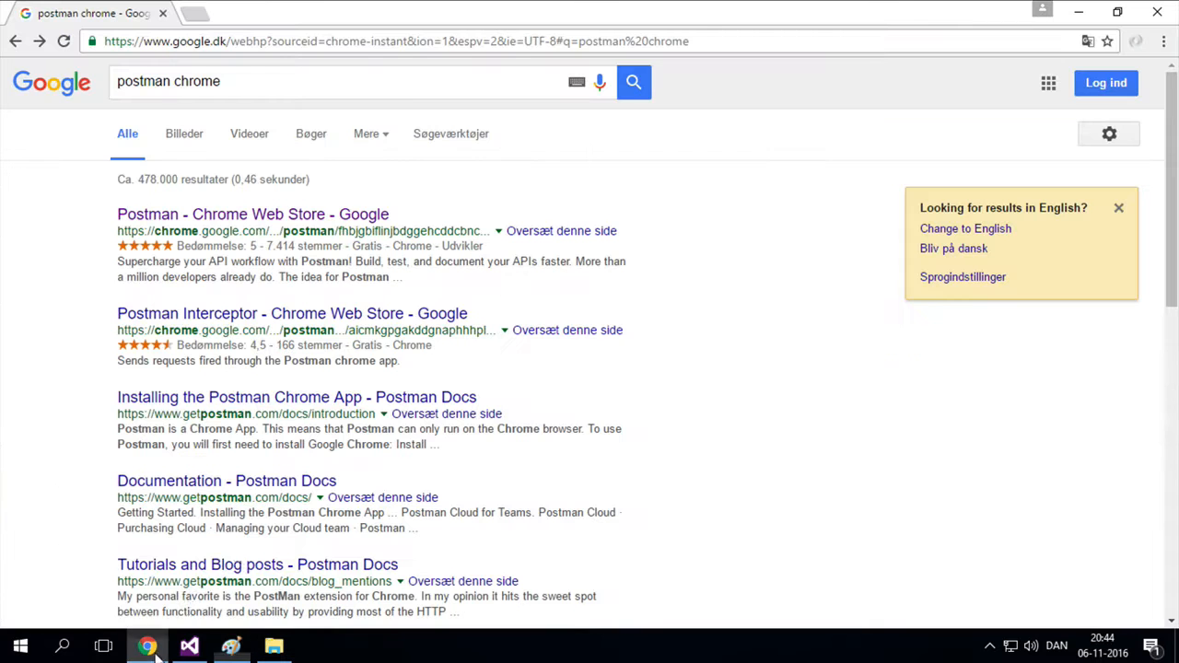
left_click(253, 214)
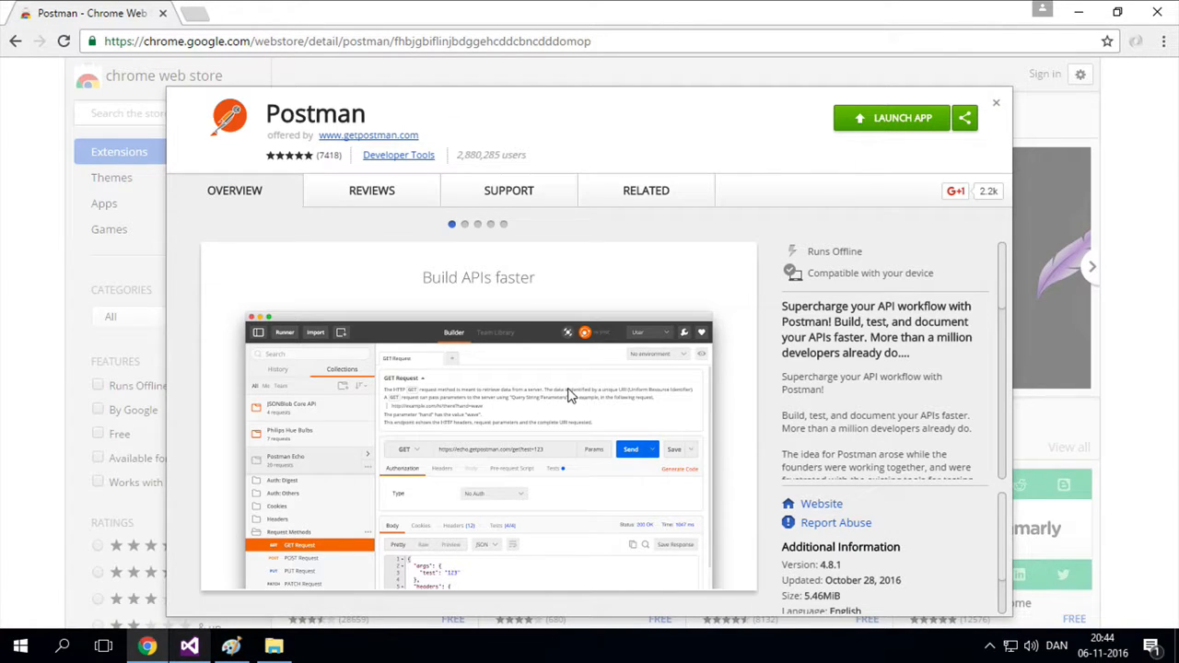
mouse_move(722, 416)
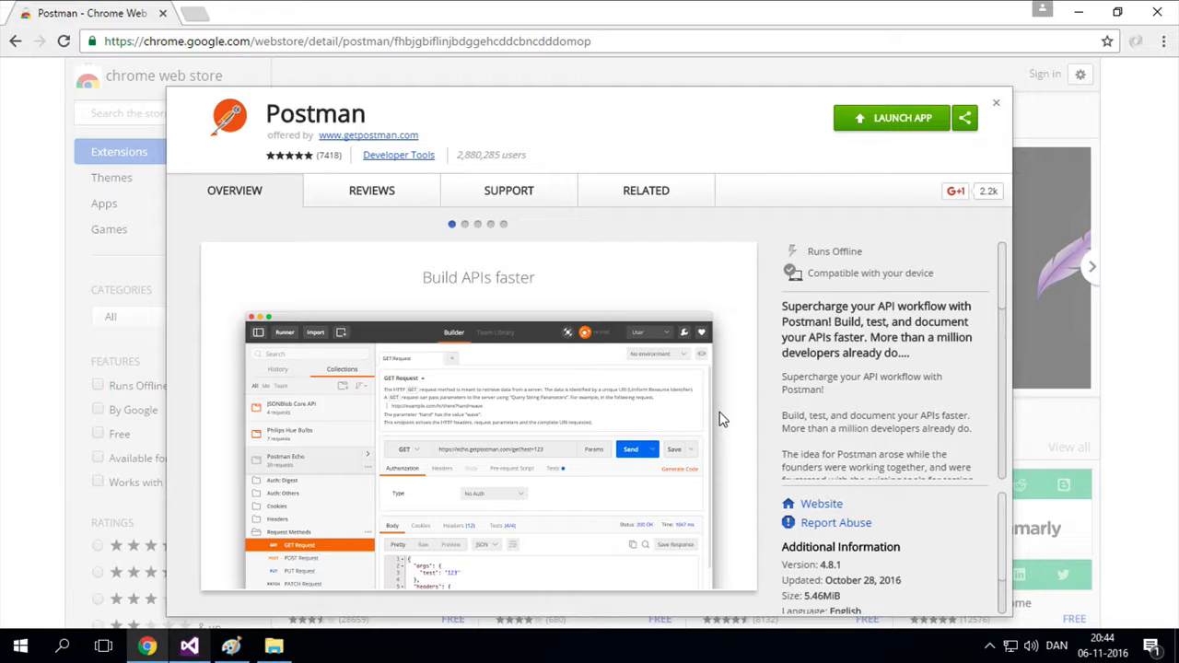
mouse_move(778, 372)
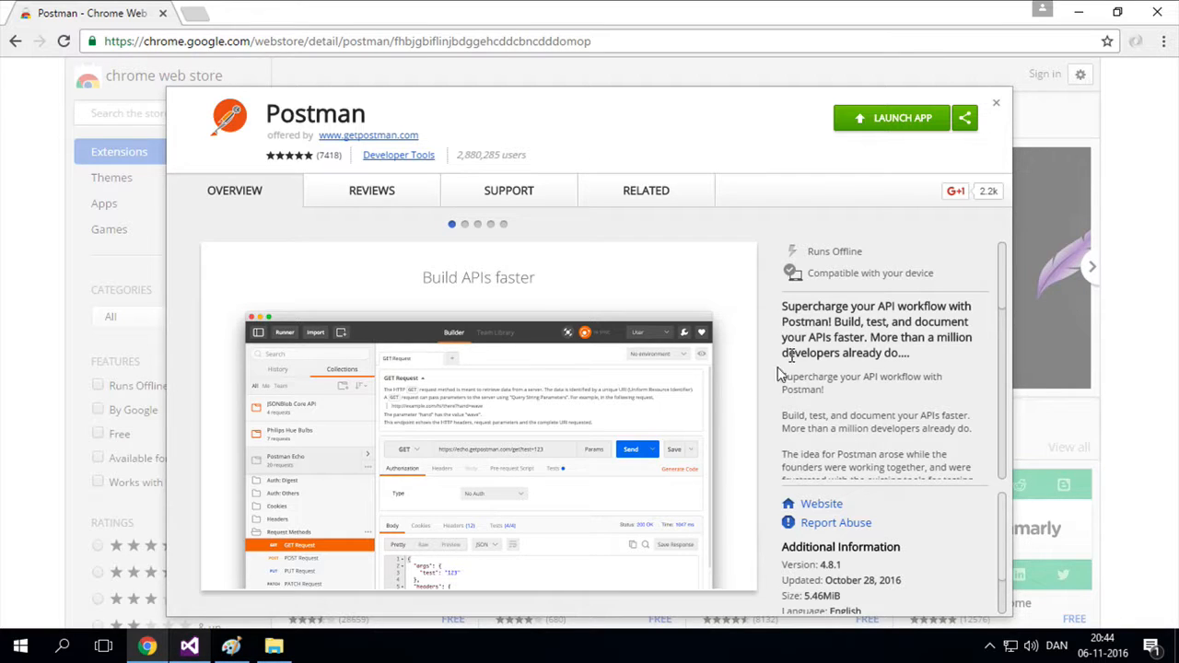
mouse_move(907, 111)
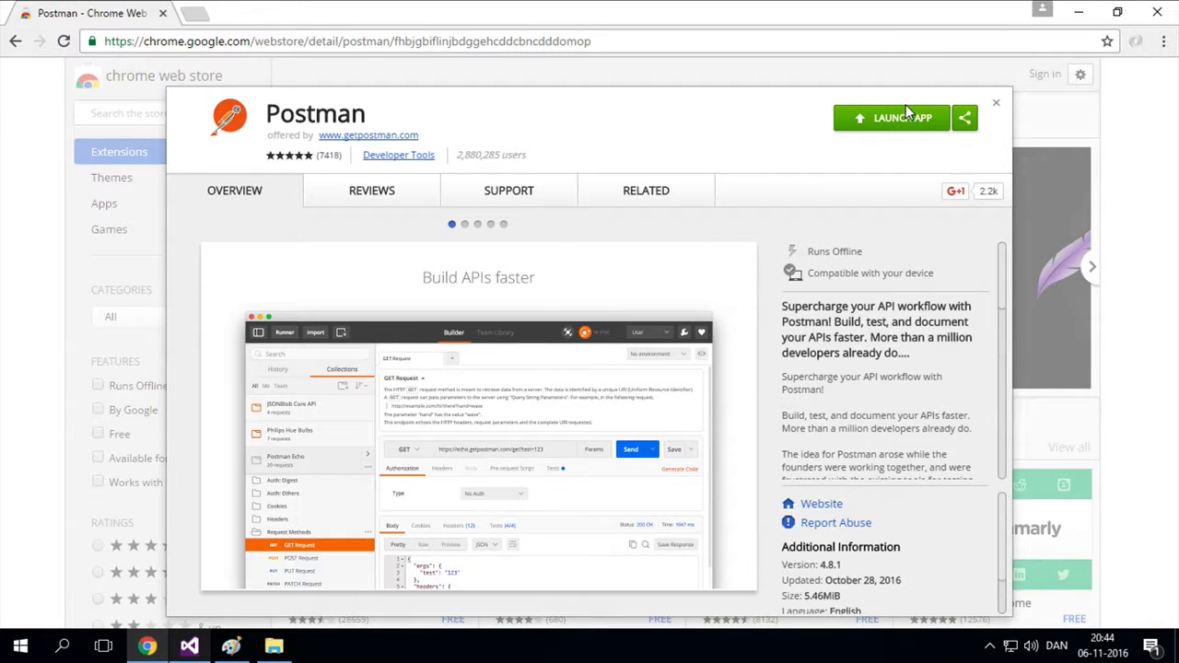
Launch the Postman app from the Web Store, showing a GET request to localhost:3000/user
left_click(892, 118)
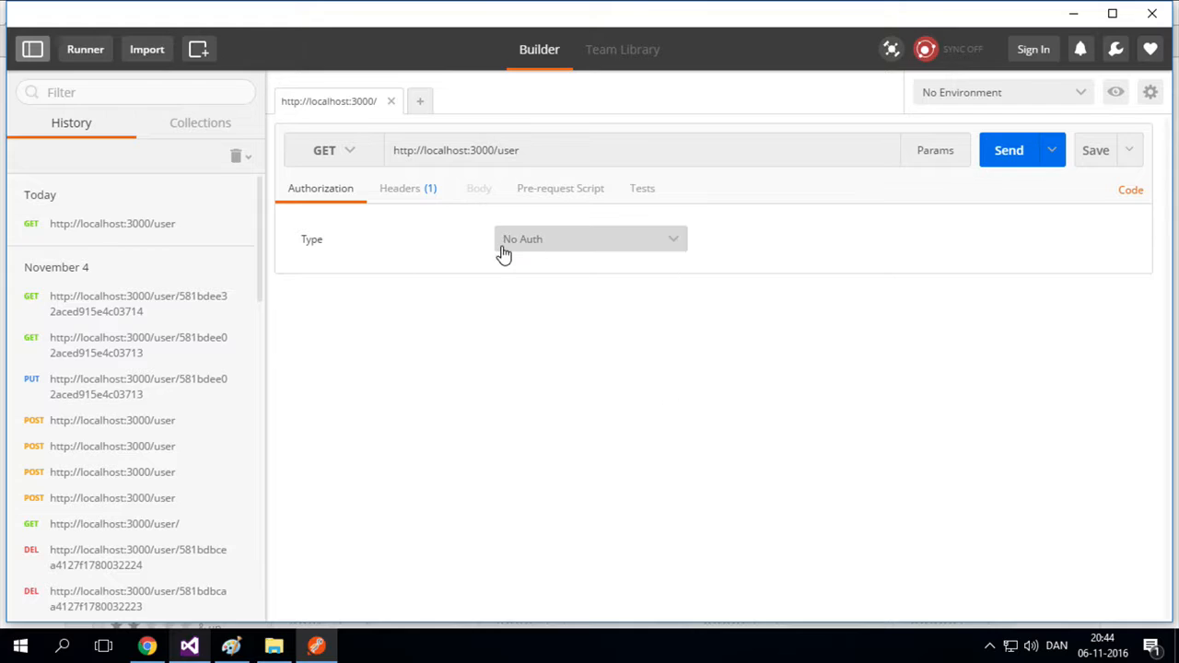
mouse_move(564, 563)
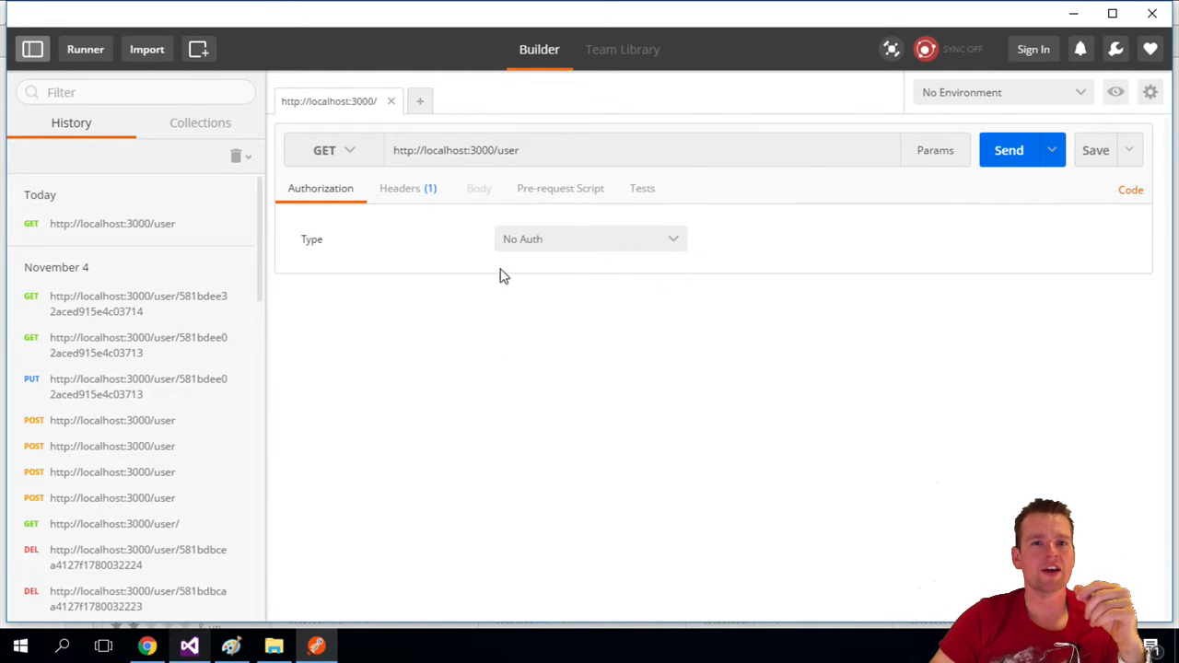
mouse_move(551, 325)
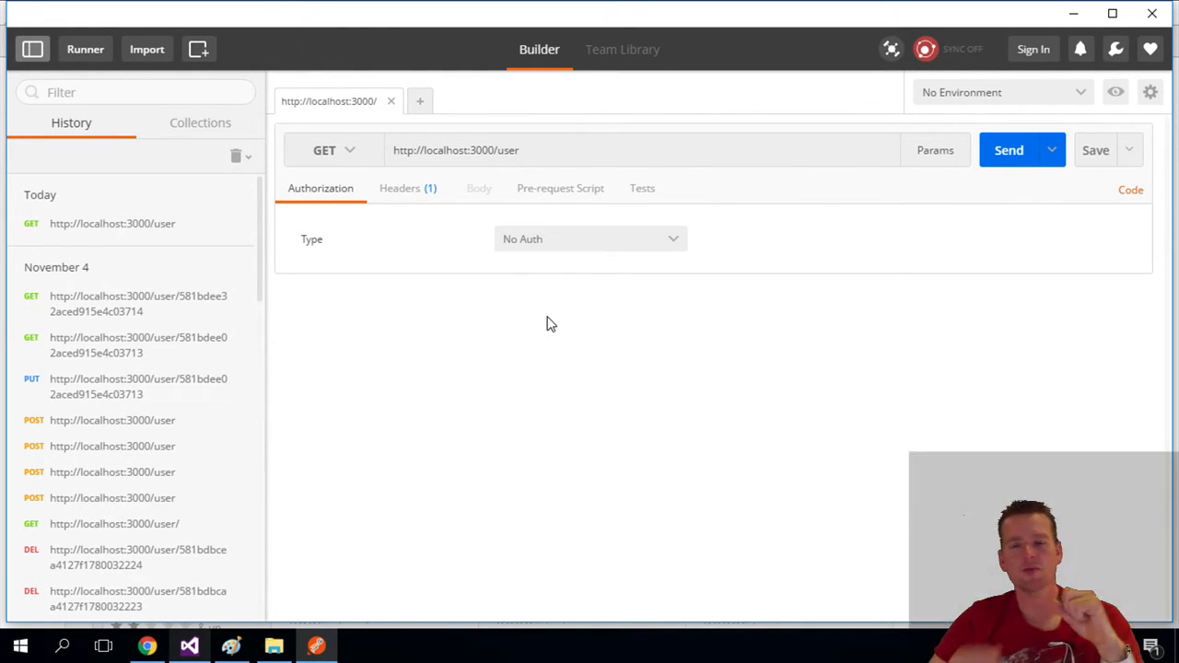